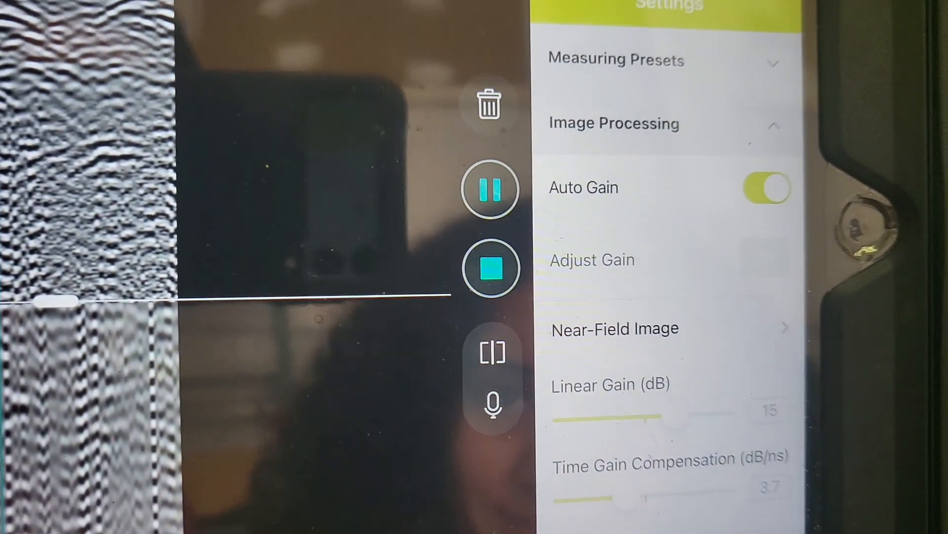
{"action": "scroll", "scroll_direction": "down", "scroll_amount": 3}
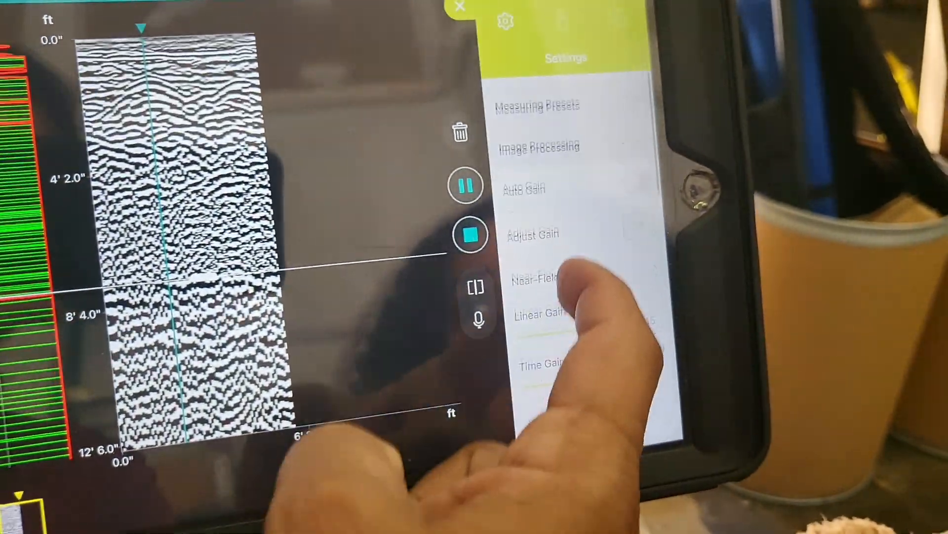
{"action": "scroll", "scroll_direction": "down", "scroll_amount": 3}
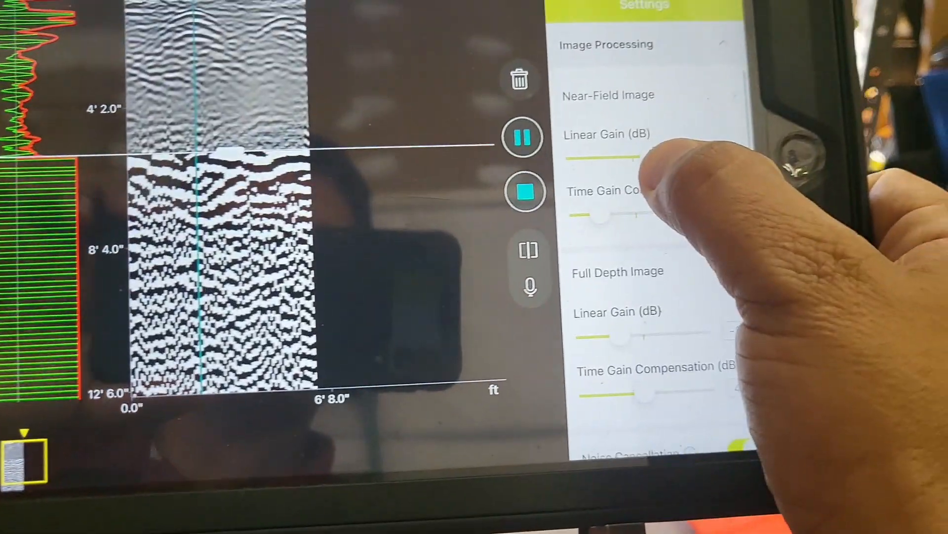
{"action": "scroll", "scroll_direction": "down", "scroll_amount": 3}
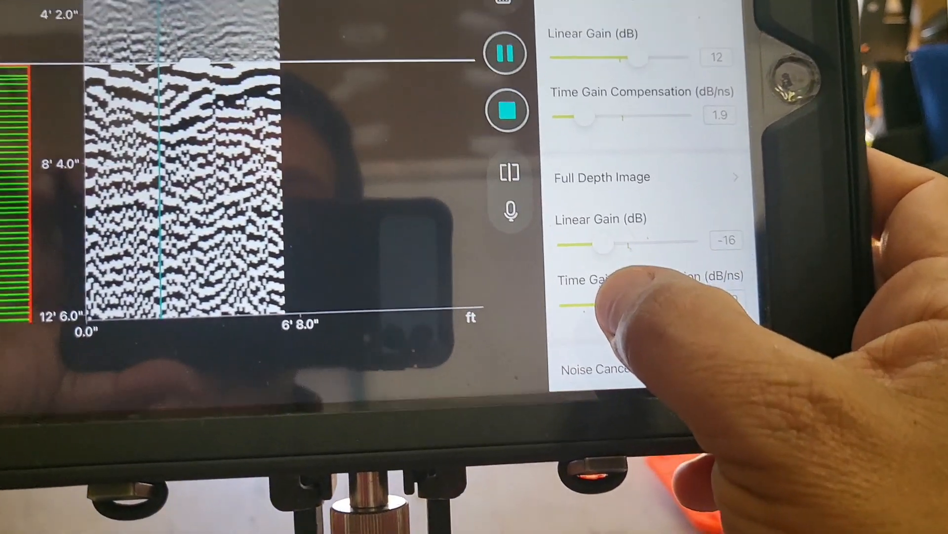